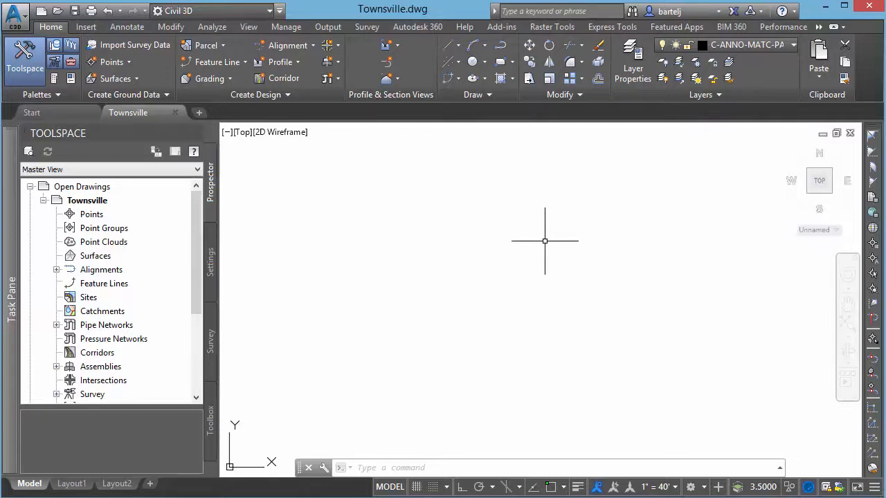
{"action": "mouse_move", "coordinate": [548, 241]}
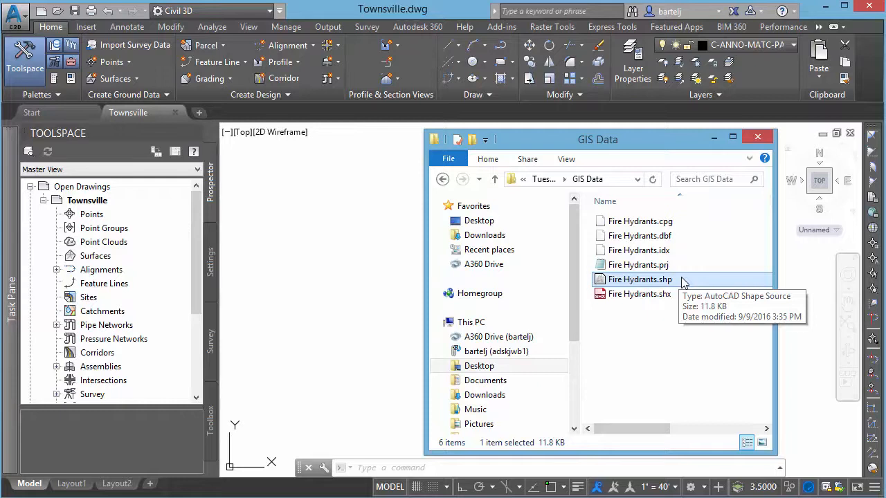
{"action": "mouse_move", "coordinate": [681, 283]}
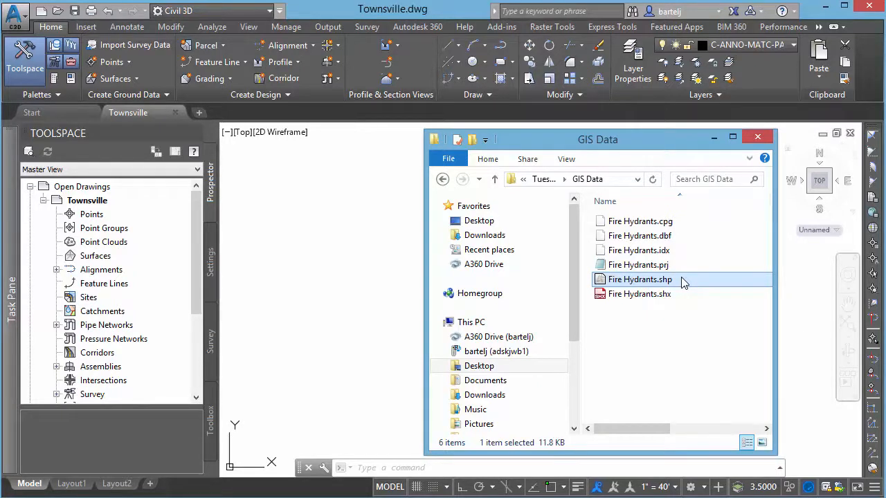
{"action": "mouse_move", "coordinate": [629, 283]}
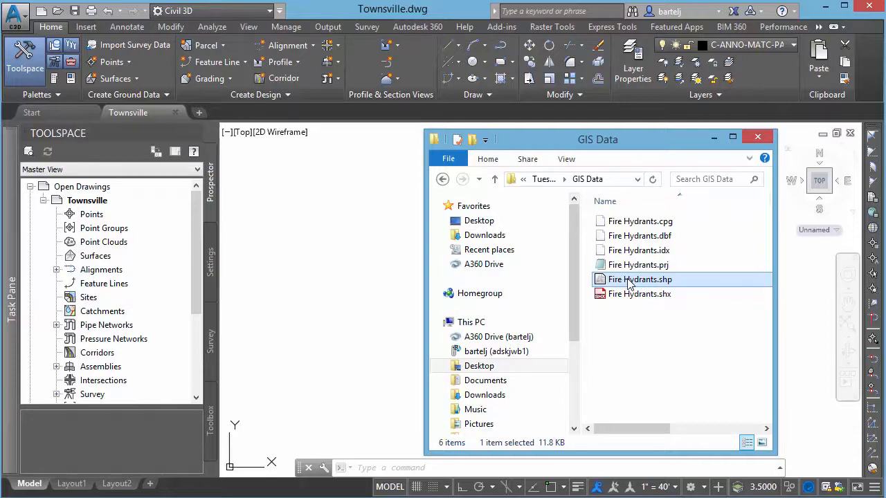
{"action": "mouse_move", "coordinate": [380, 286]}
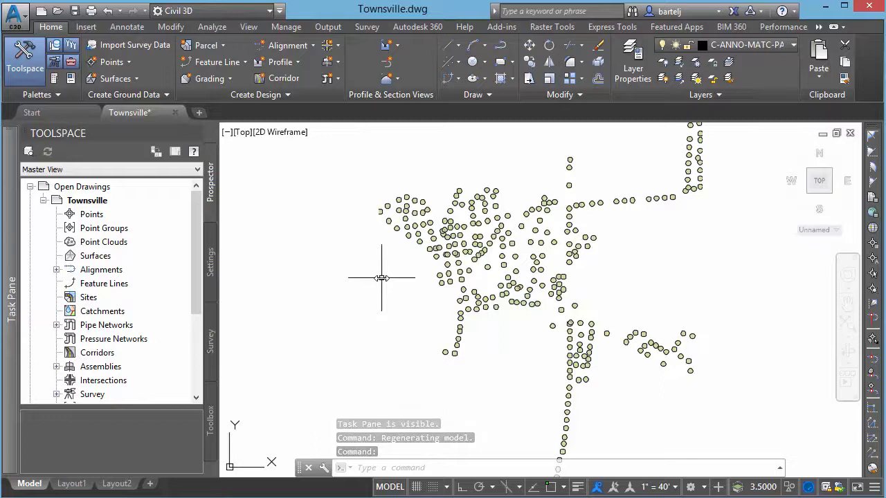
{"action": "mouse_move", "coordinate": [445, 276]}
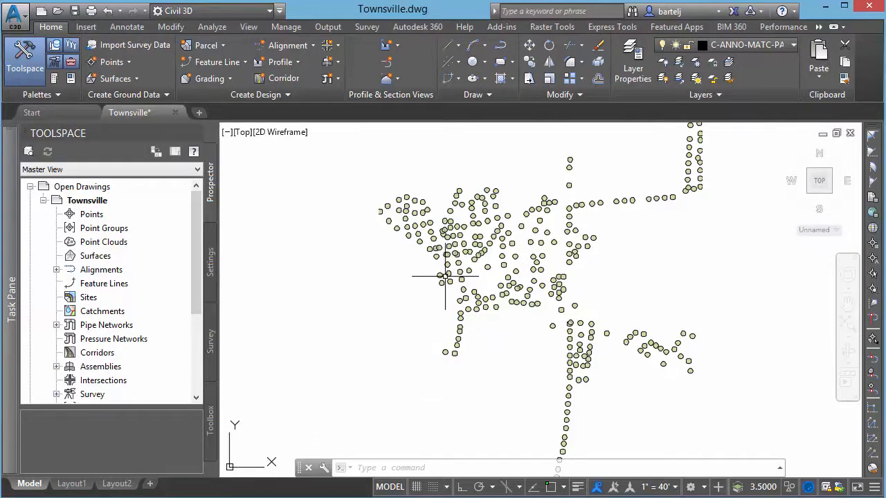
{"action": "mouse_move", "coordinate": [593, 254]}
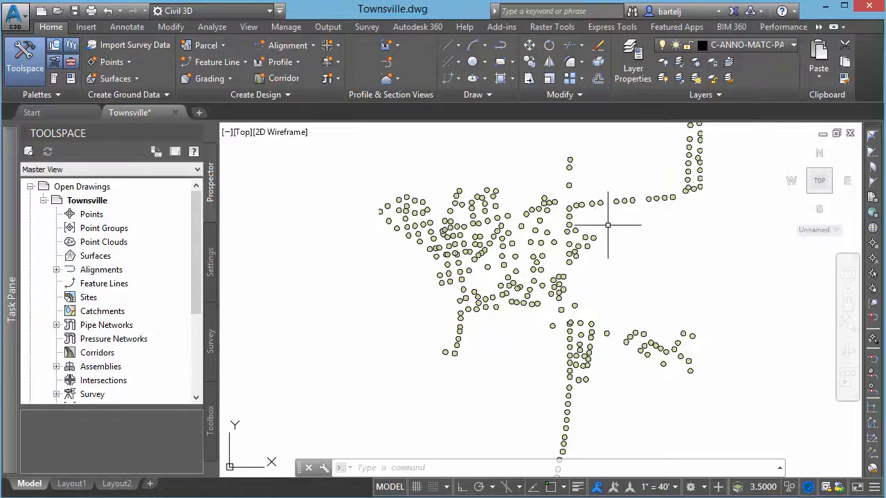
{"action": "mouse_move", "coordinate": [717, 133]}
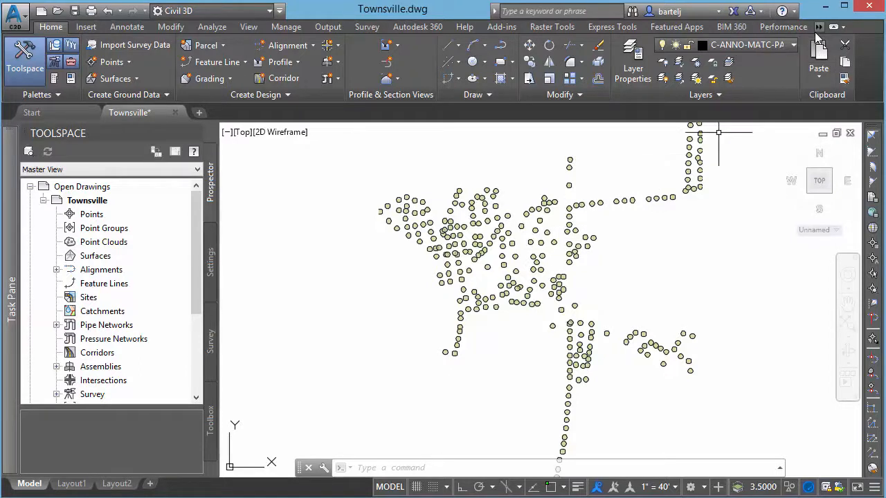
Step: Turn on the Map Aerial online background from Geolocation, accepting the online map data prompt
{"action": "left_click", "coordinate": [835, 28]}
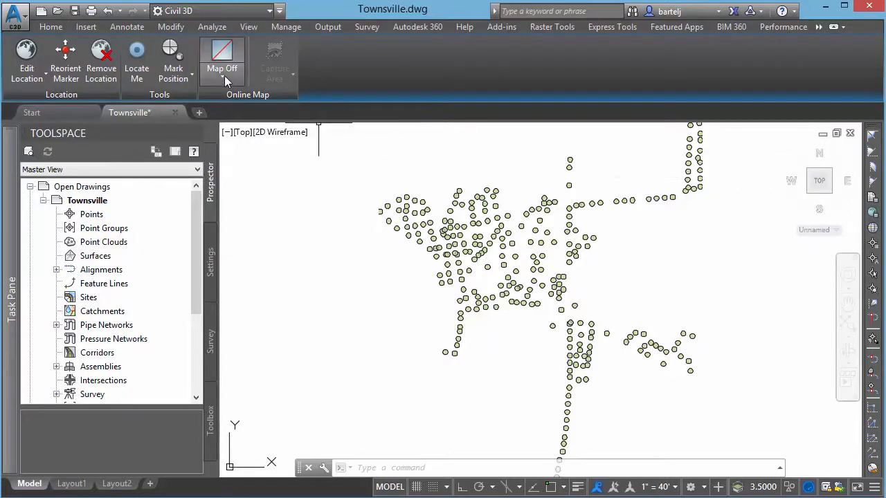
{"action": "left_click", "coordinate": [222, 61]}
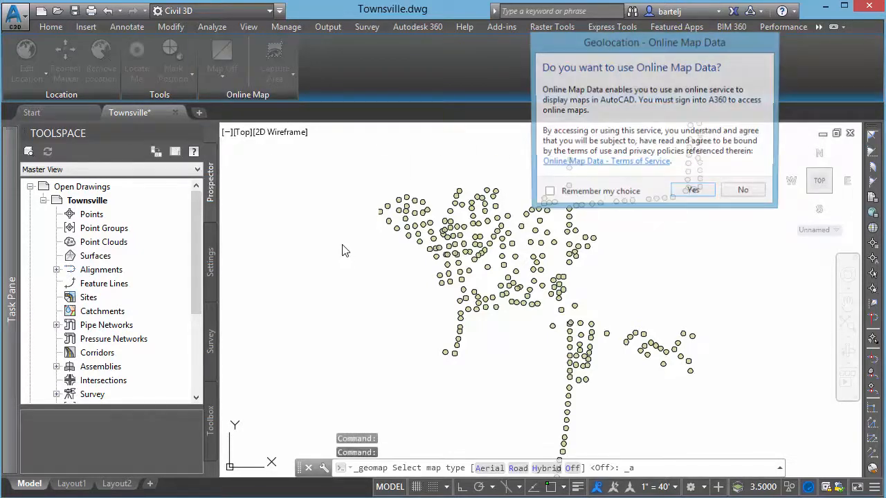
{"action": "left_click", "coordinate": [692, 190]}
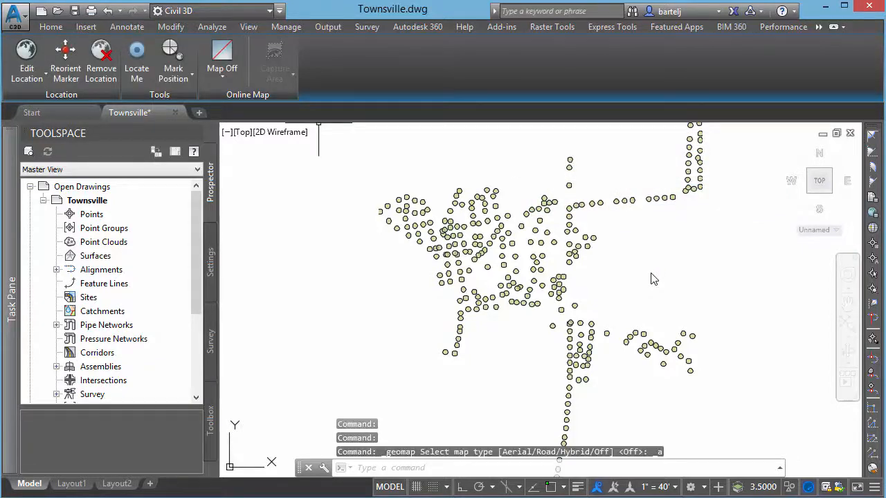
{"action": "left_click", "coordinate": [221, 63]}
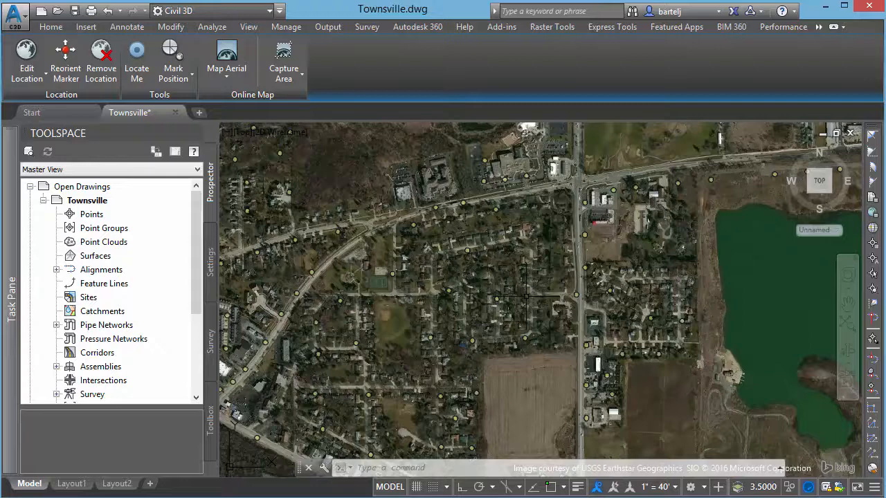
{"action": "mouse_move", "coordinate": [526, 299]}
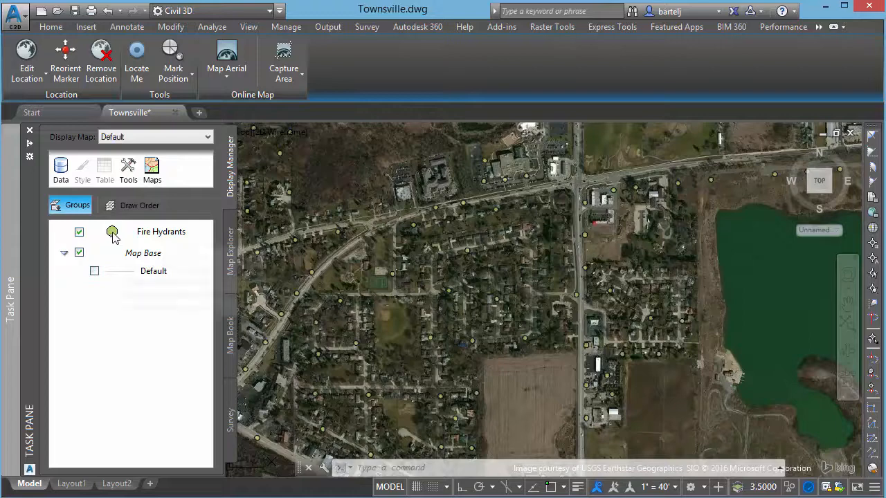
{"action": "mouse_move", "coordinate": [112, 232]}
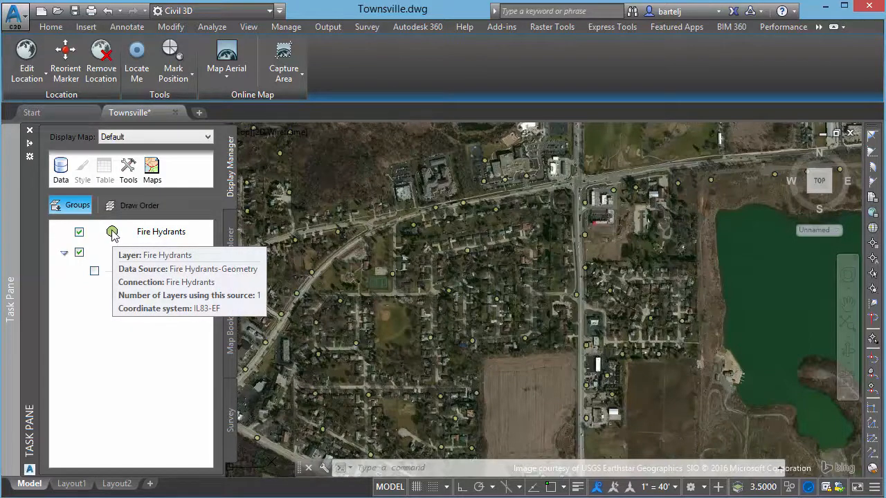
Step: Style the Fire Hydrants point symbol with red fill and width 5, and apply it
{"action": "left_click", "coordinate": [161, 231]}
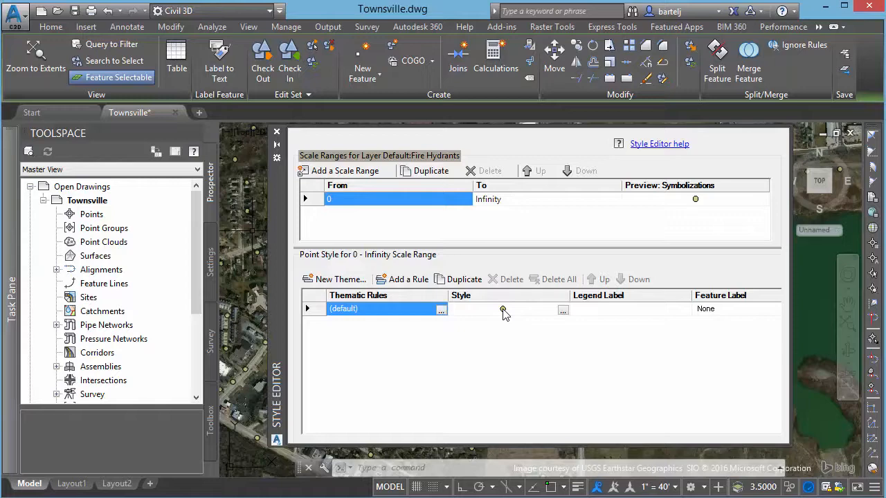
{"action": "left_click", "coordinate": [562, 309]}
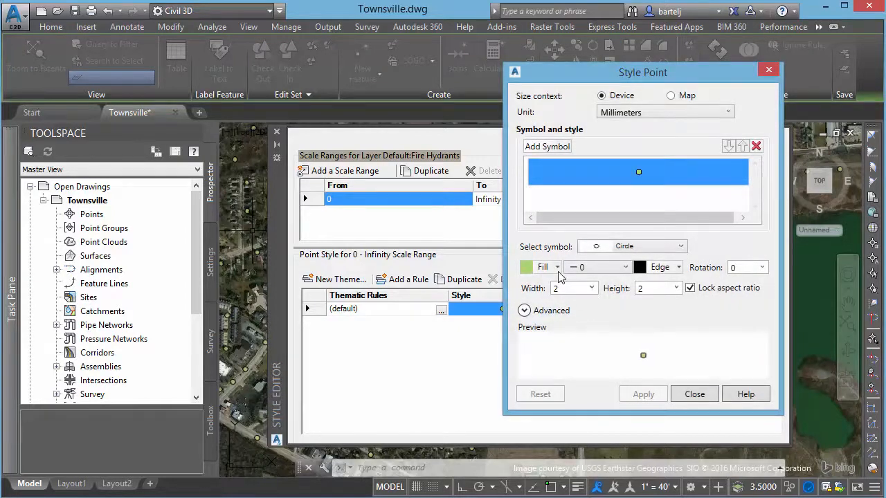
{"action": "left_click", "coordinate": [543, 267]}
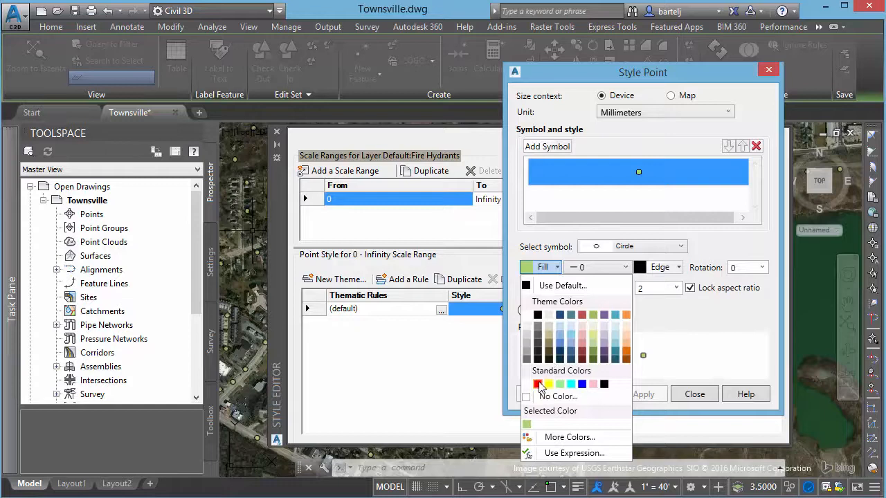
{"action": "left_click", "coordinate": [538, 385]}
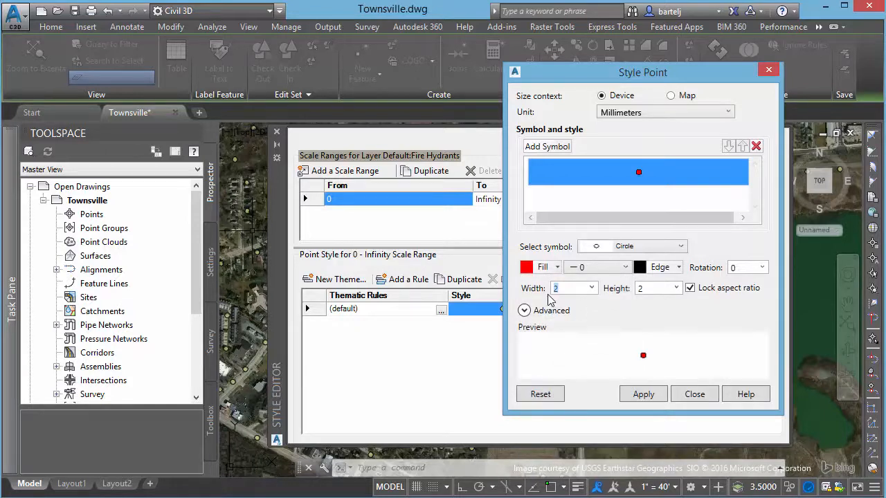
{"action": "type", "text": "5"}
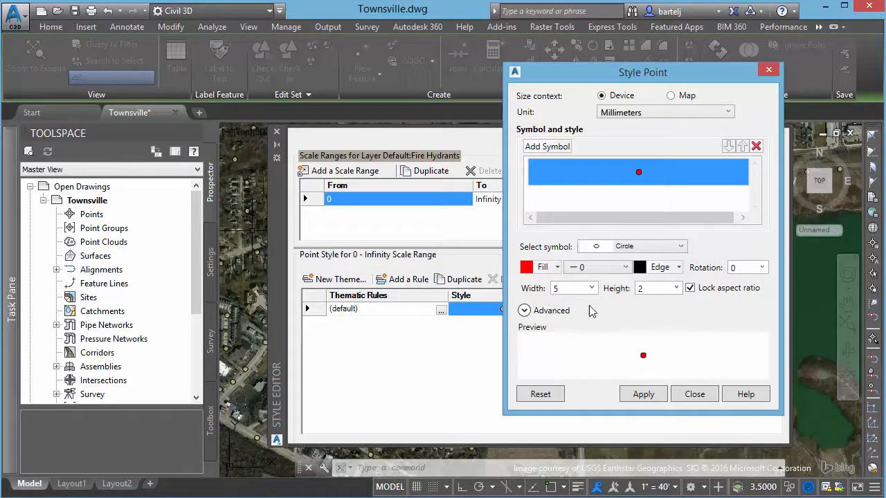
{"action": "left_click", "coordinate": [642, 393]}
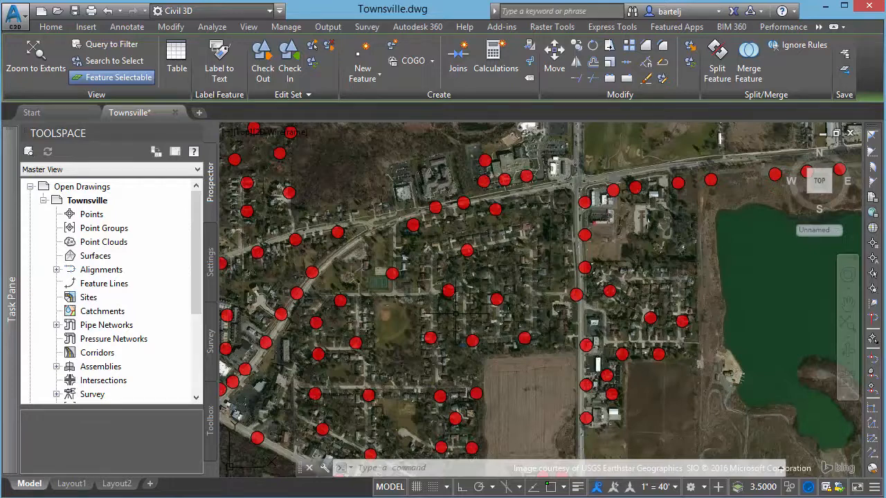
{"action": "mouse_move", "coordinate": [455, 316]}
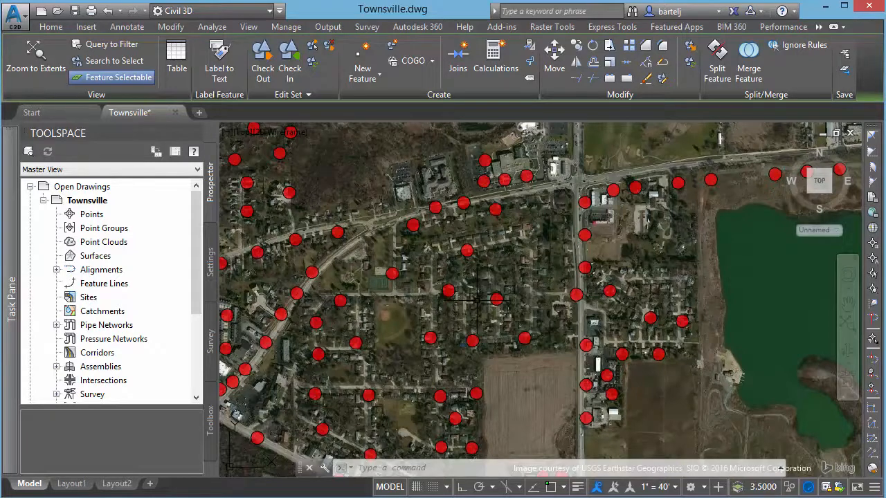
{"action": "mouse_move", "coordinate": [709, 423]}
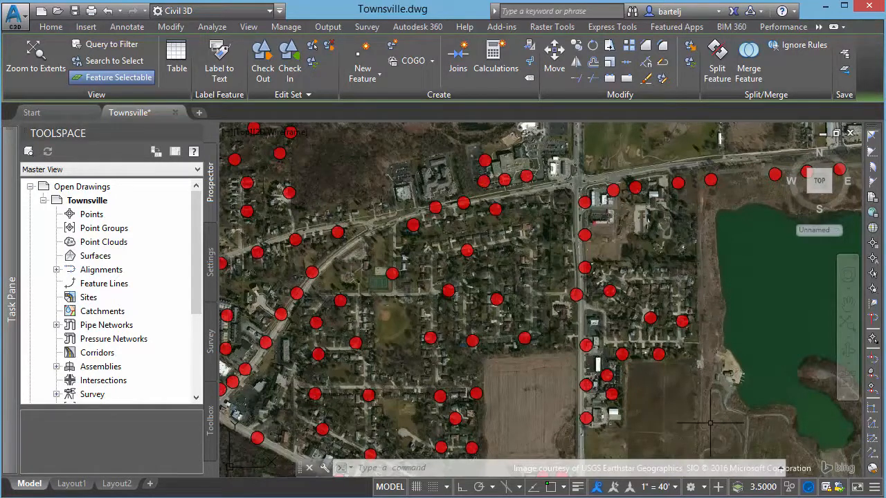
Step: Switch to the Planning and Analysis workspace from the status bar
{"action": "left_click", "coordinate": [691, 487]}
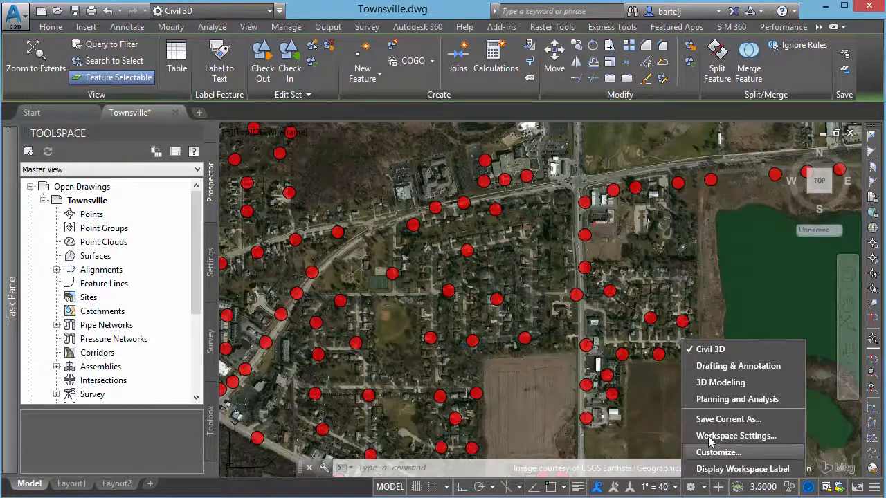
{"action": "mouse_move", "coordinate": [737, 398]}
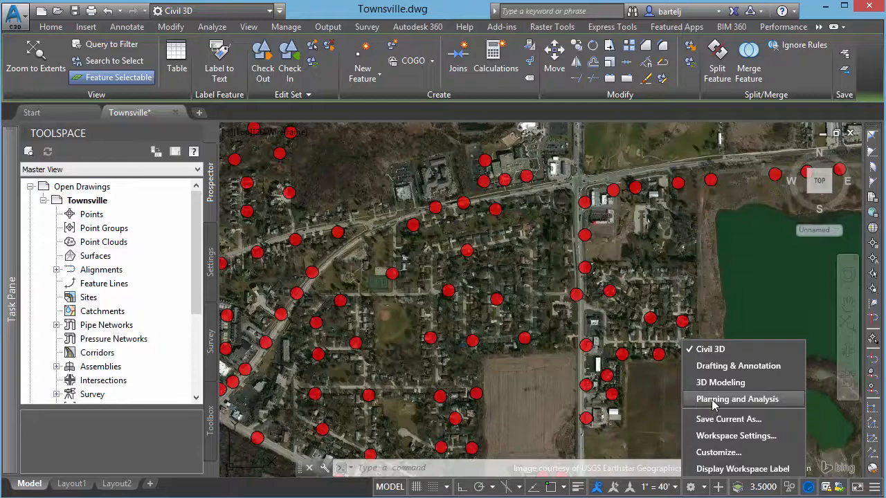
{"action": "left_click", "coordinate": [737, 399]}
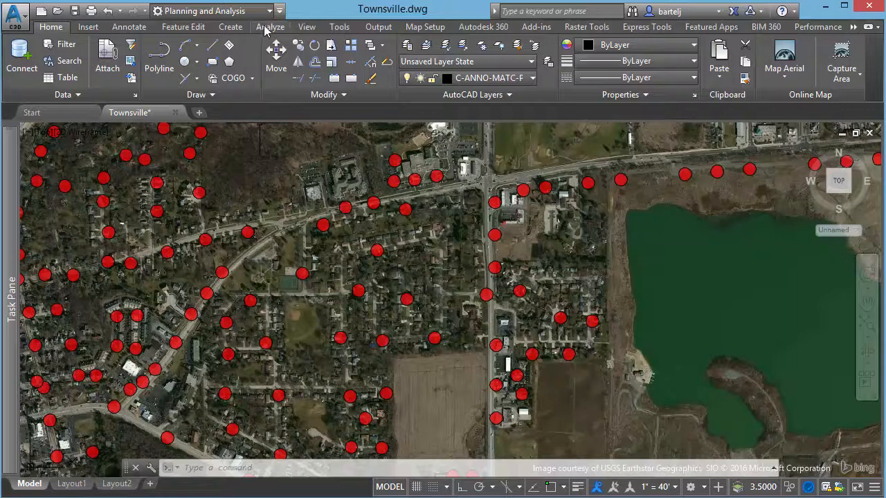
Step: Start Feature Buffer from the Analyze ribbon to bring up the Create Buffer dialog
{"action": "left_click", "coordinate": [269, 26]}
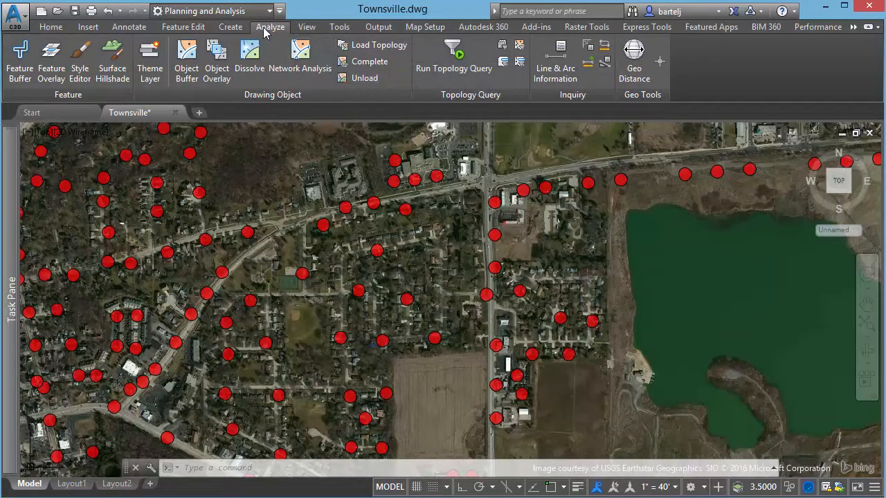
{"action": "mouse_move", "coordinate": [19, 61]}
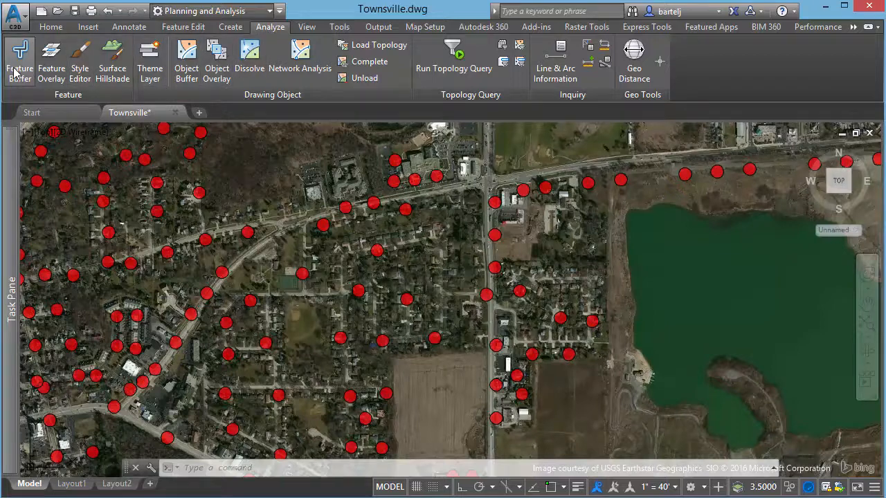
{"action": "mouse_move", "coordinate": [20, 58]}
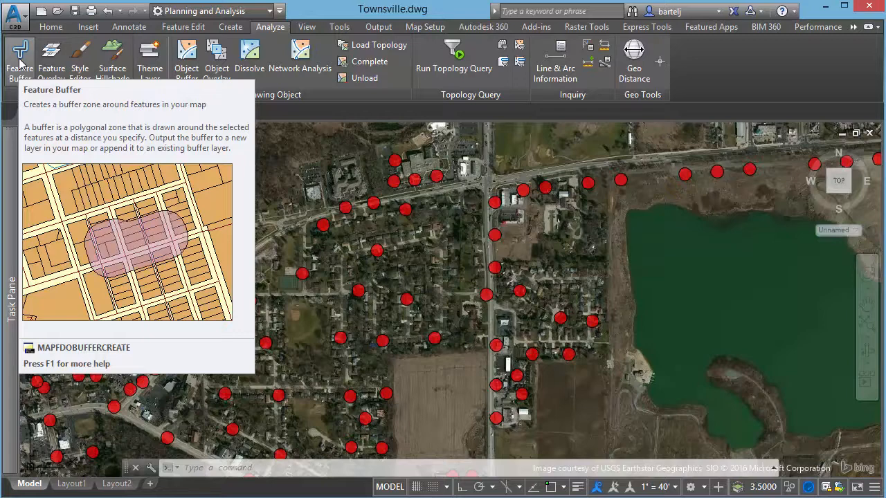
{"action": "left_click", "coordinate": [19, 58]}
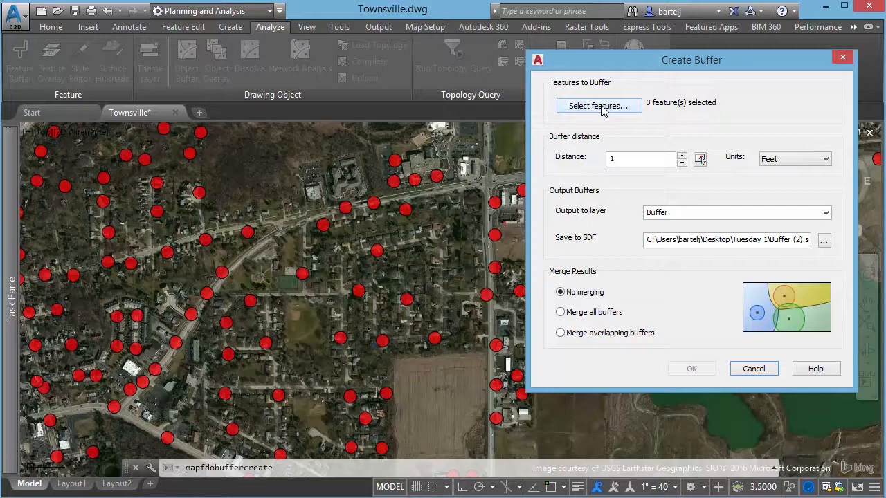
Step: Window-select the 70 hydrant points across town as the features to buffer
{"action": "left_click", "coordinate": [598, 106]}
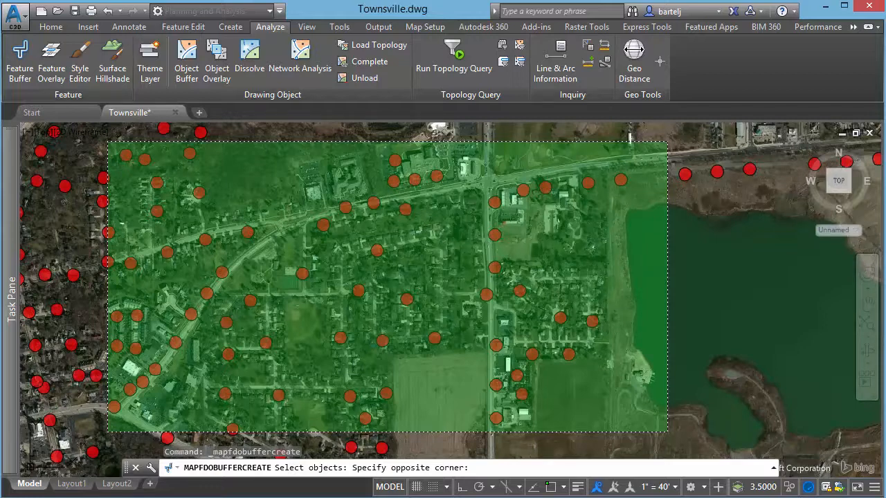
{"action": "left_click_drag", "start_coordinate": [108, 141], "coordinate": [667, 436]}
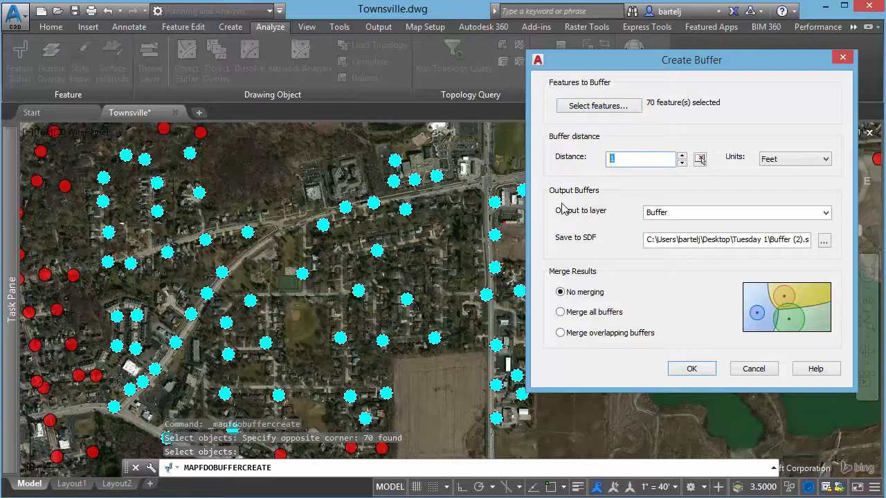
Step: Set the buffer distance to 350 feet and save output to FireHydrant.sdf
{"action": "type", "text": "350"}
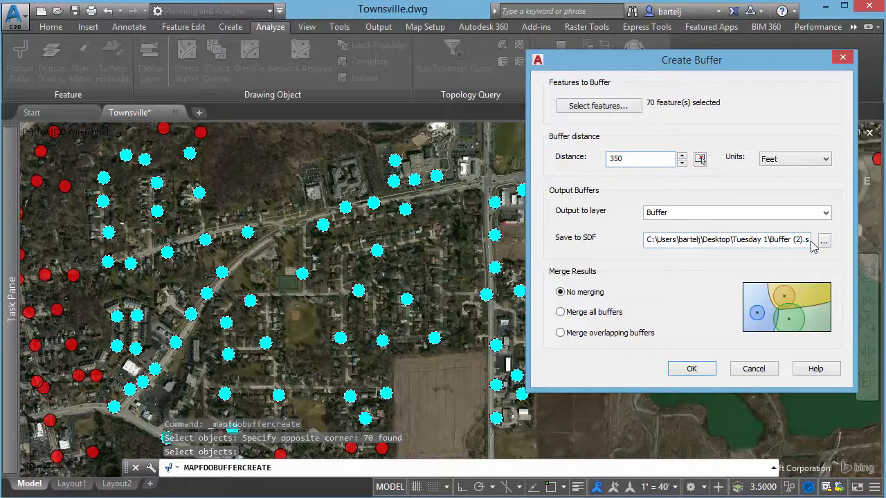
{"action": "left_click", "coordinate": [823, 239]}
{"action": "type", "text": "FireHydrant.sdf"}
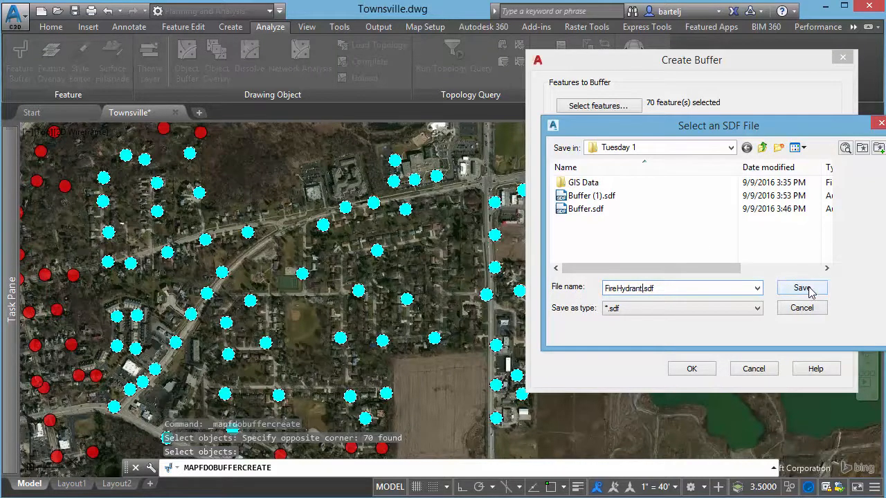
{"action": "left_click", "coordinate": [800, 288]}
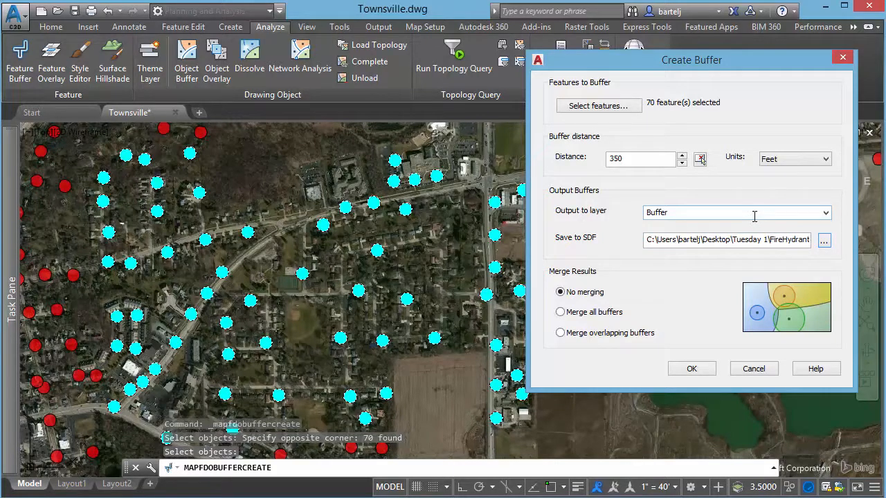
{"action": "mouse_move", "coordinate": [620, 277]}
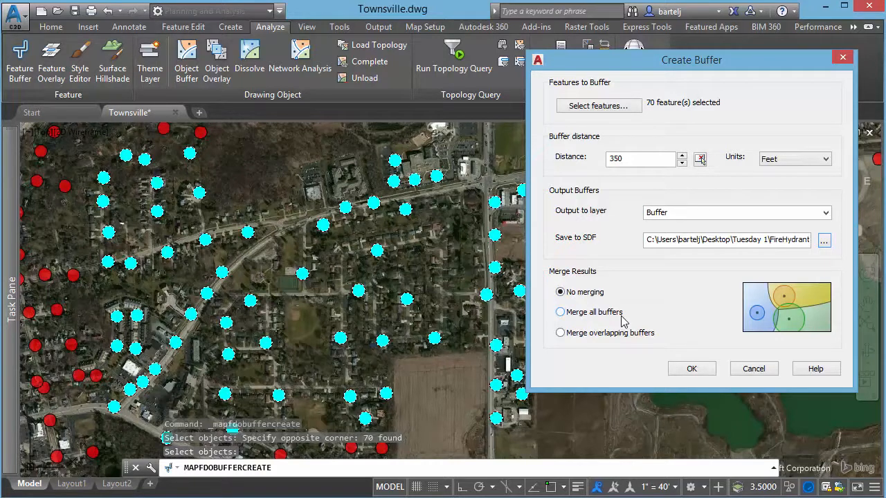
Step: Choose Merge all buffers and run the buffer creation with OK
{"action": "left_click", "coordinate": [560, 313]}
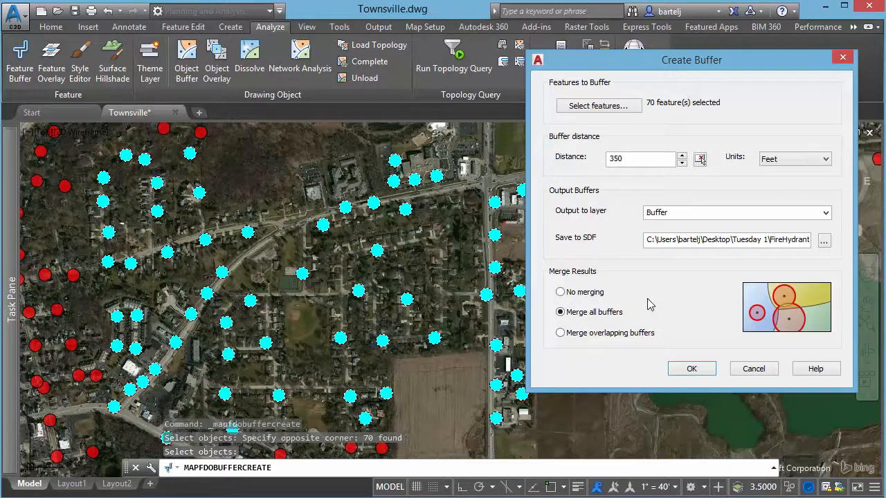
{"action": "mouse_move", "coordinate": [657, 334]}
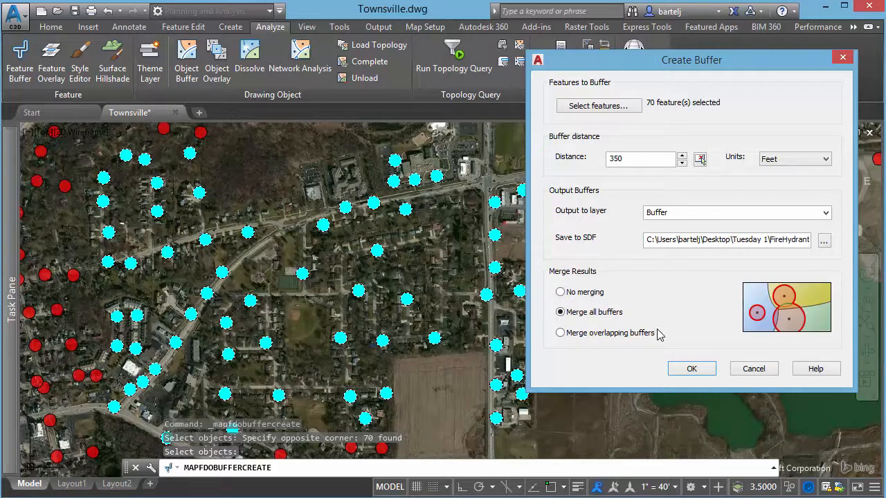
{"action": "left_click", "coordinate": [692, 368]}
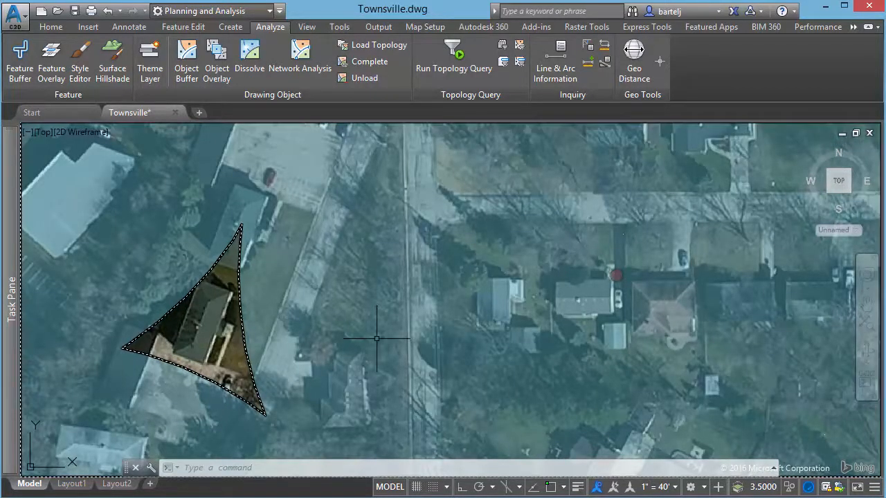
{"action": "mouse_move", "coordinate": [380, 338]}
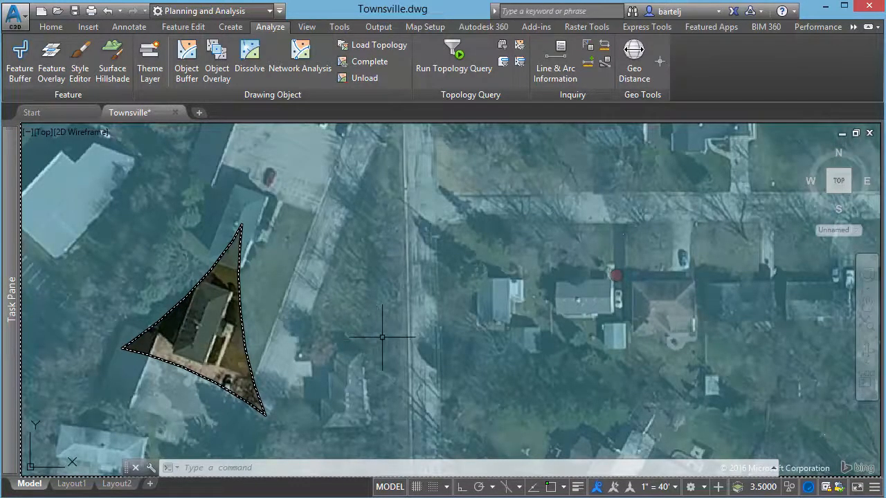
Step: Zoom out to view the merged hydrant buffer zones over the aerial image
{"action": "scroll", "scroll_direction": "down", "scroll_amount": 3}
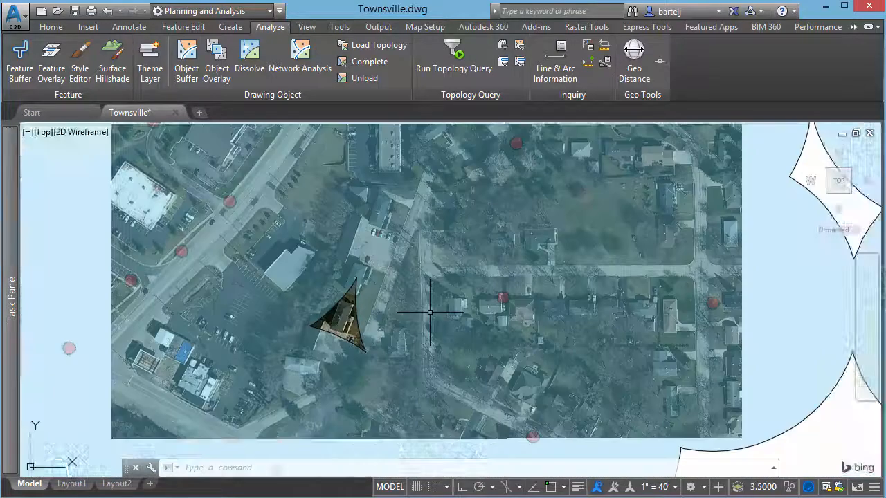